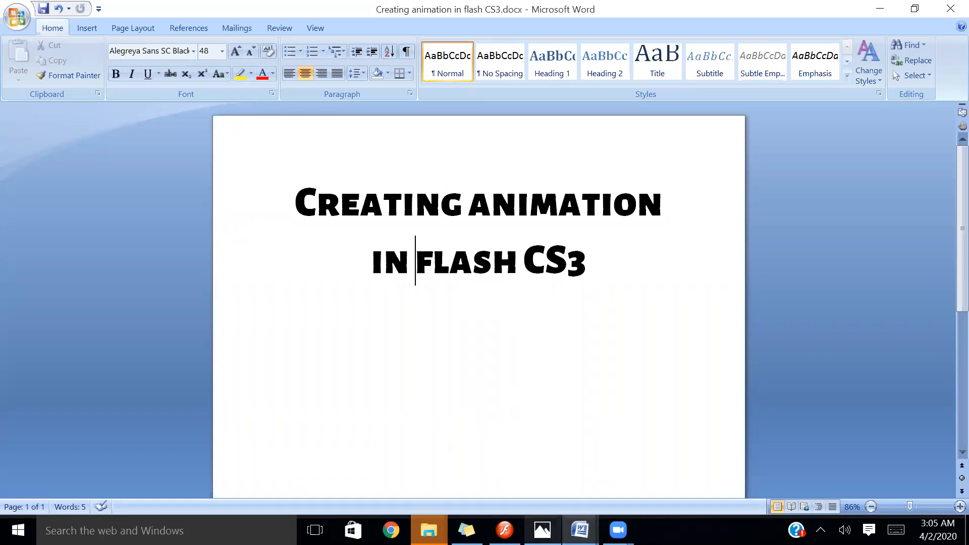
# Step: Bring up the textbook photo of the chapter on creating animation in Flash CS3
pyautogui.click(541, 530)
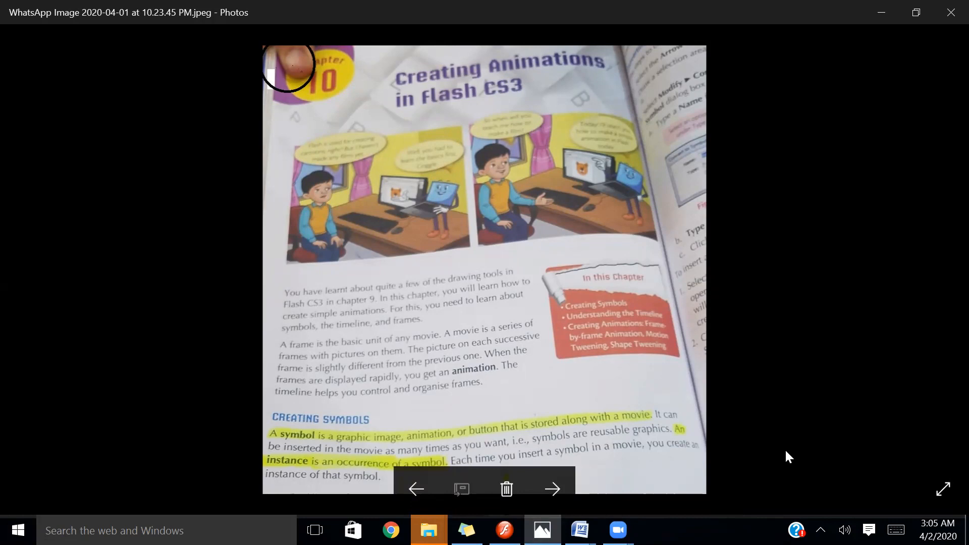
pyautogui.moveTo(633, 483)
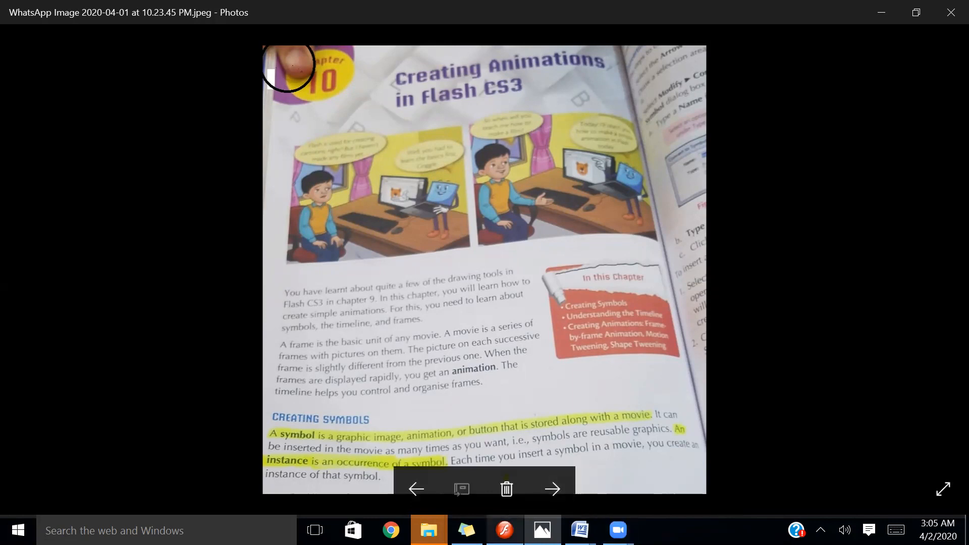
# Step: Switch from Word to the untitled Flash document with the SYMBOL heading and blank stage
pyautogui.click(504, 531)
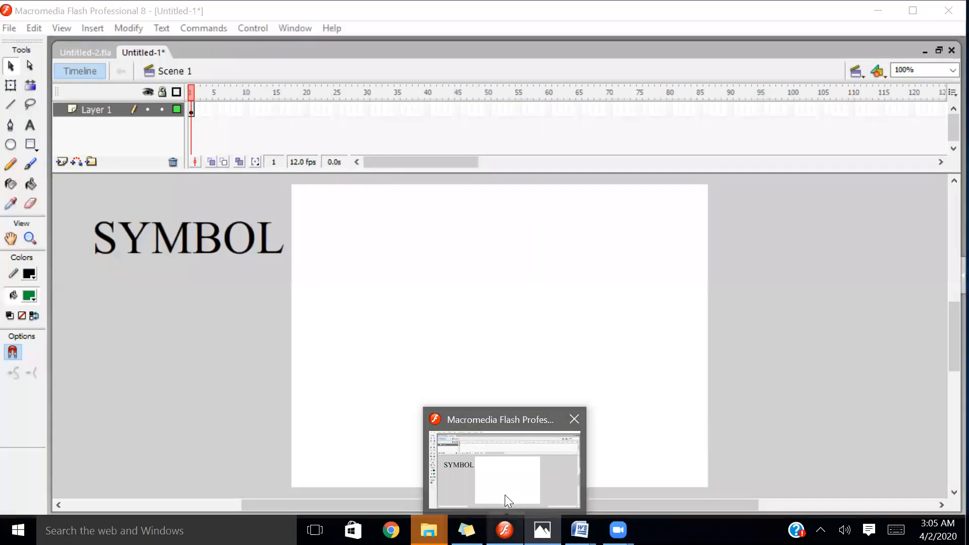
pyautogui.click(573, 419)
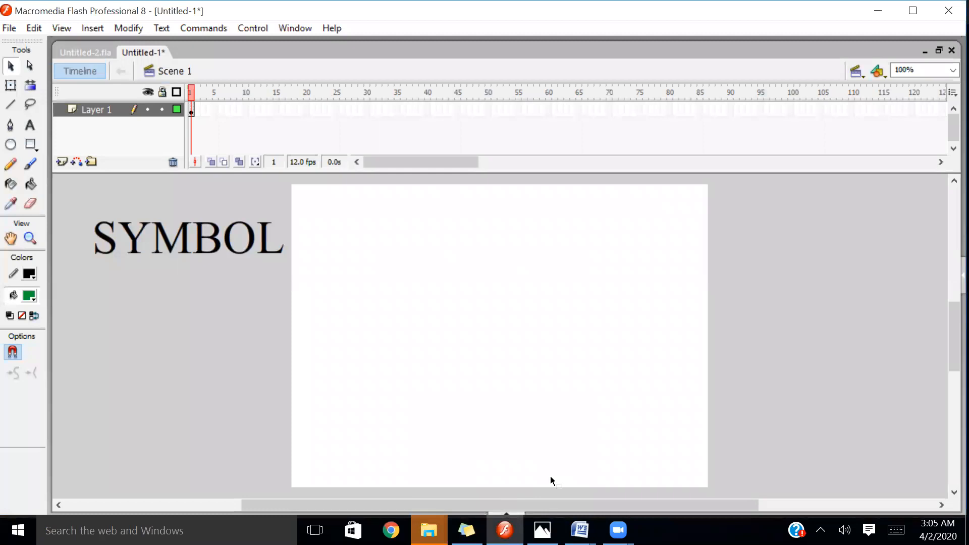
pyautogui.moveTo(204, 333)
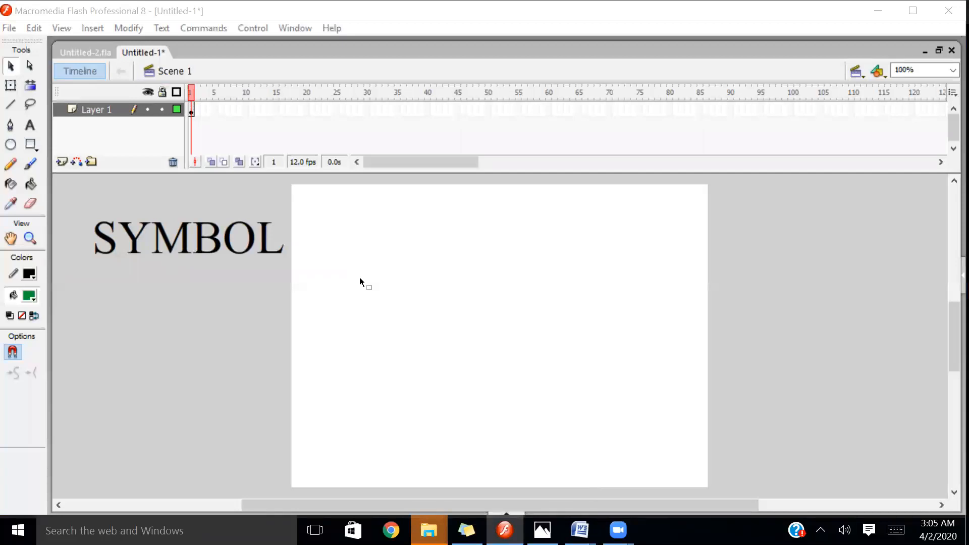
pyautogui.moveTo(415, 329)
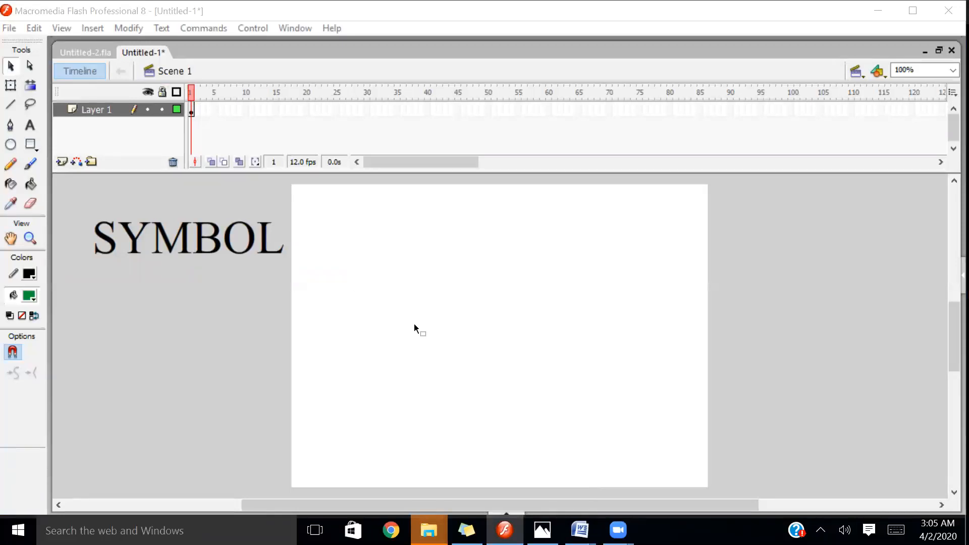
pyautogui.moveTo(47, 376)
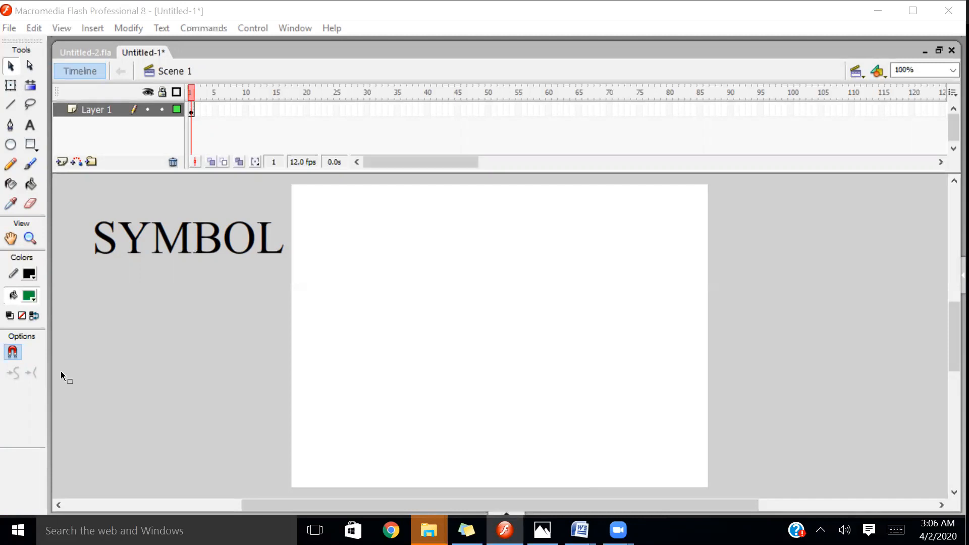
pyautogui.moveTo(255, 163)
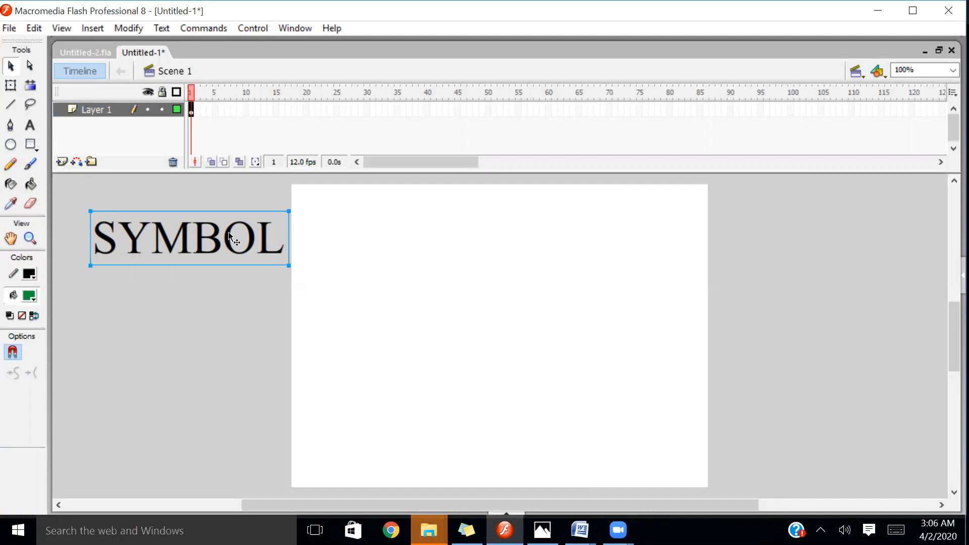
pyautogui.moveTo(6, 183)
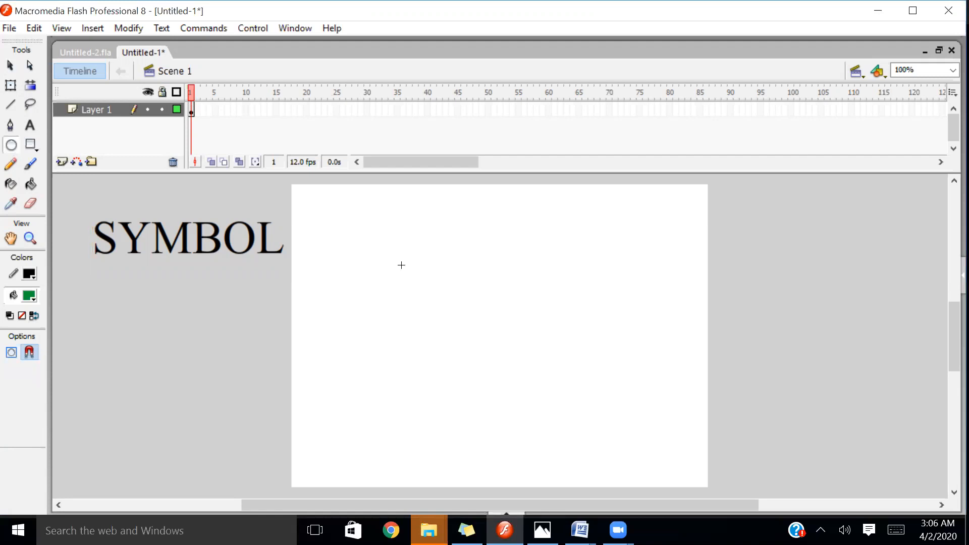
# Step: Draw a green circle mid-stage and cross it with vertical, horizontal and diagonal lines into six wedges
pyautogui.moveTo(401, 266); pyautogui.dragTo(525, 401)
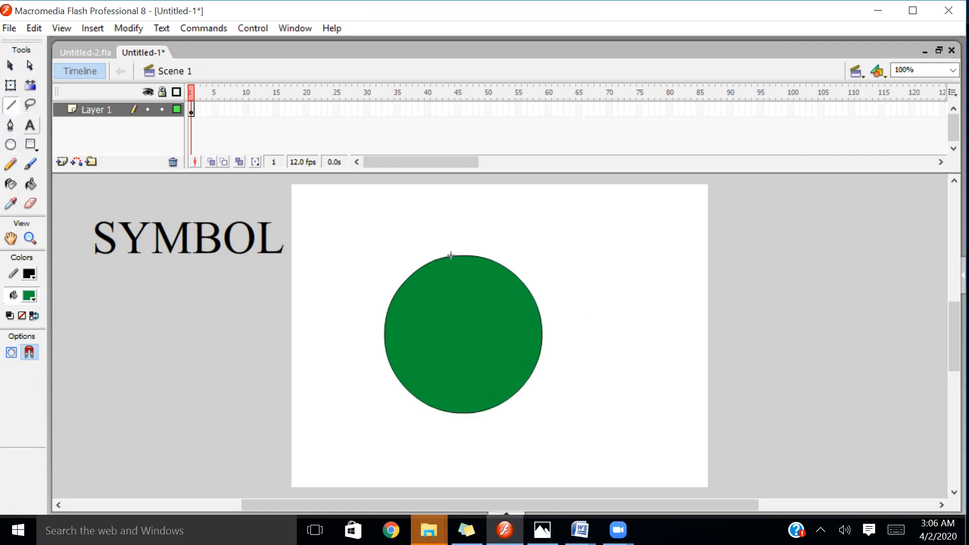
pyautogui.moveTo(453, 256); pyautogui.dragTo(460, 410)
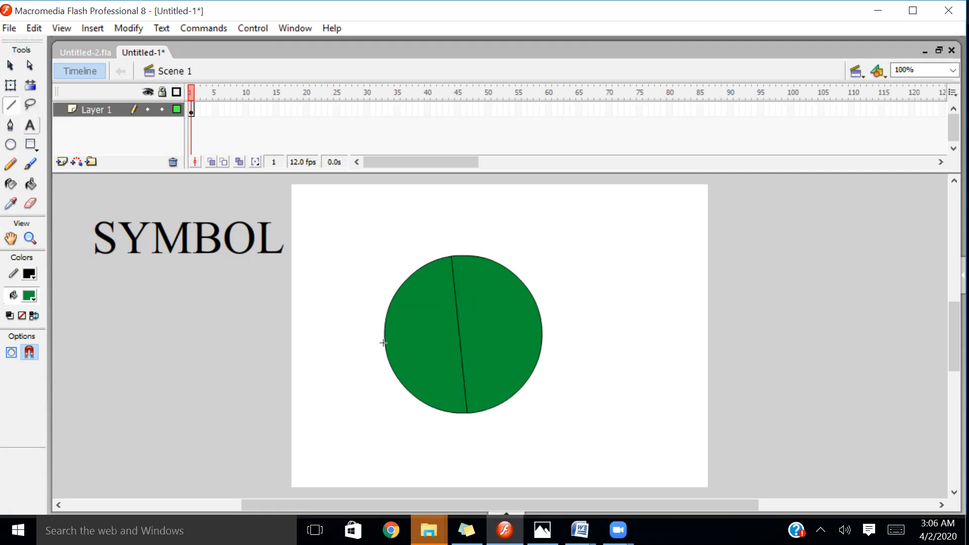
pyautogui.moveTo(384, 338); pyautogui.dragTo(541, 335)
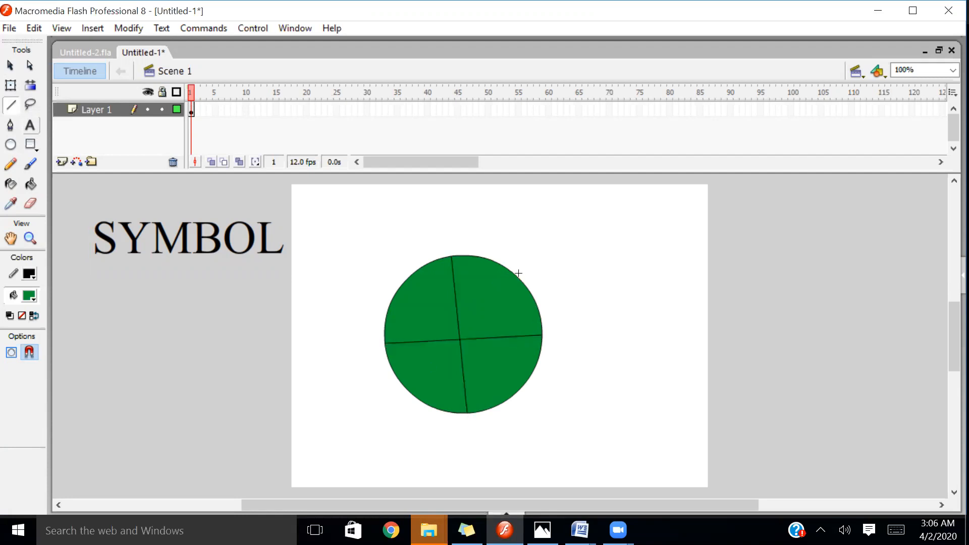
pyautogui.moveTo(532, 284); pyautogui.dragTo(425, 384)
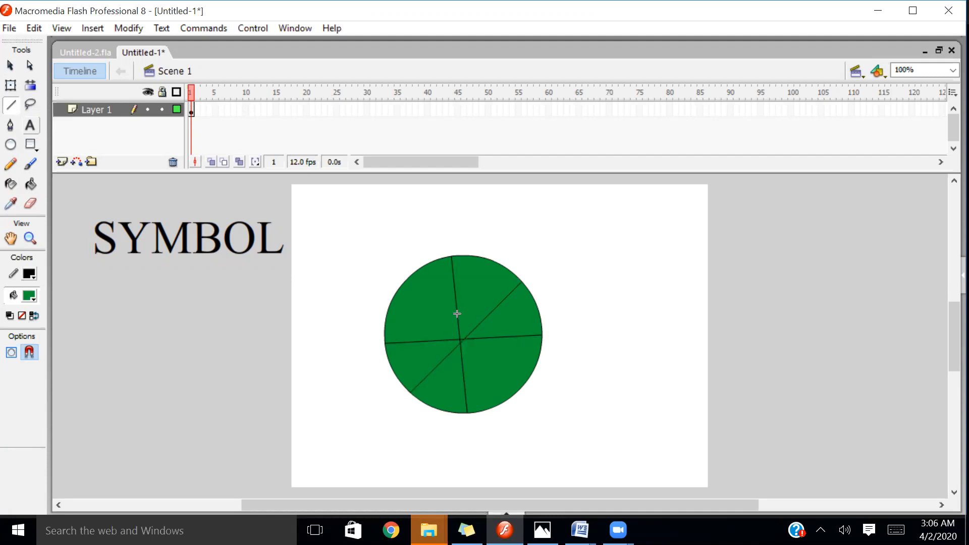
pyautogui.moveTo(436, 295)
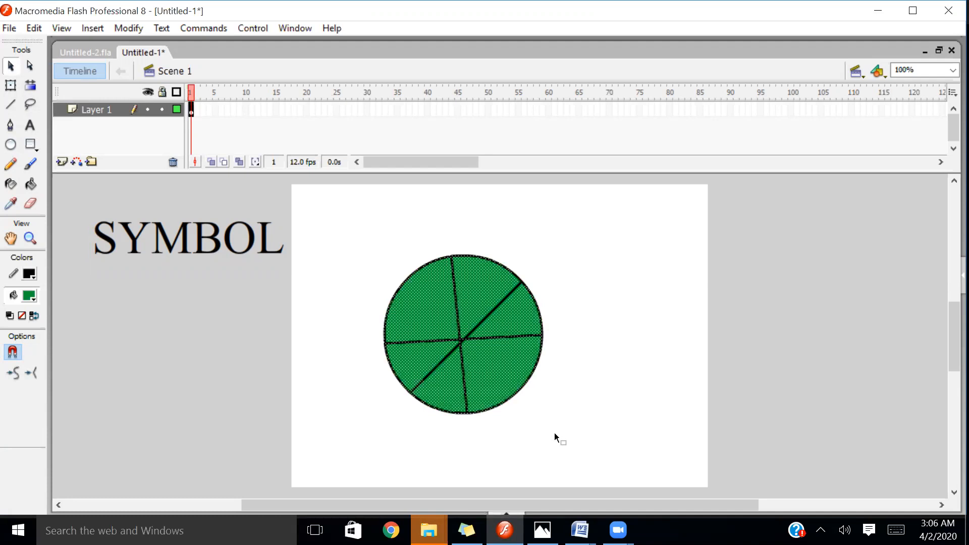
# Step: Convert the divided circle into graphic symbol Symbol 7 and move it to the stage's right edge
pyautogui.click(129, 28)
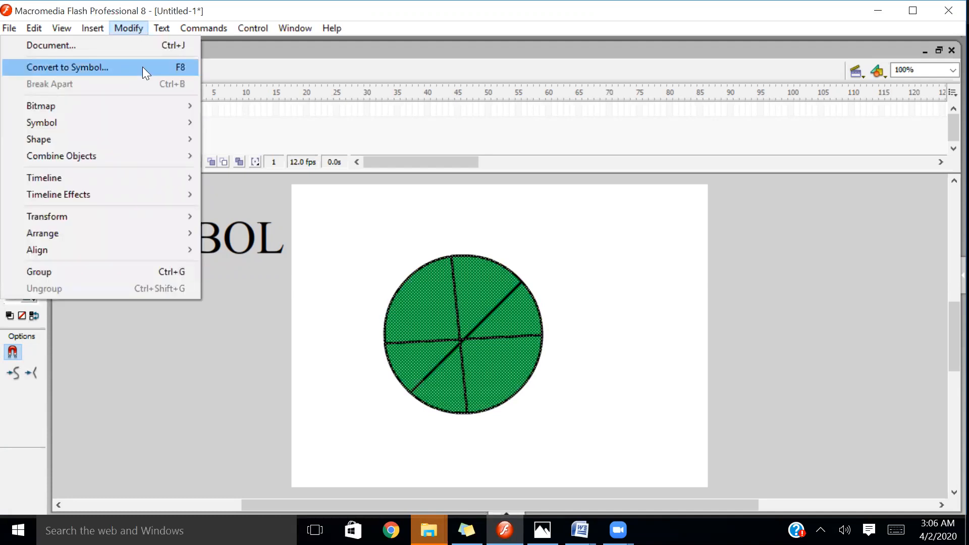
pyautogui.click(68, 66)
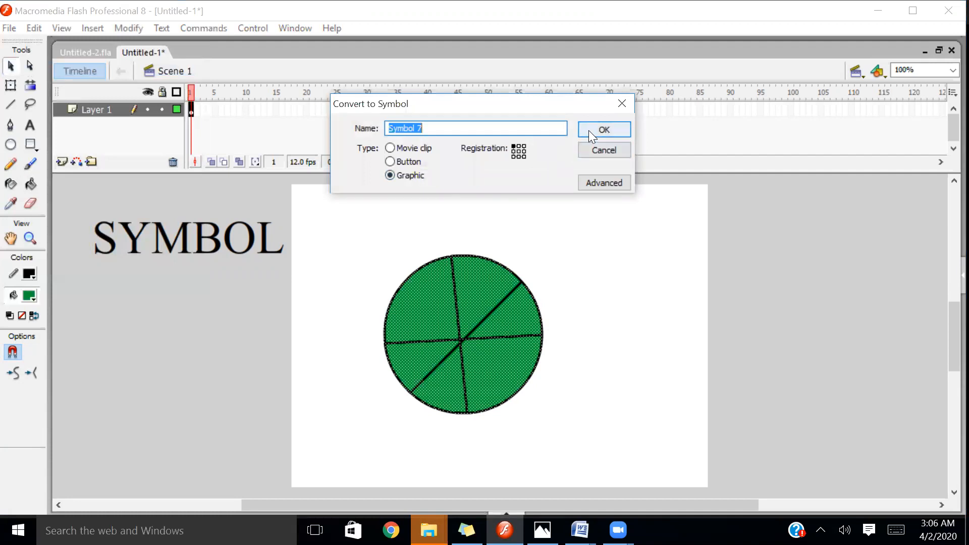
pyautogui.click(603, 129)
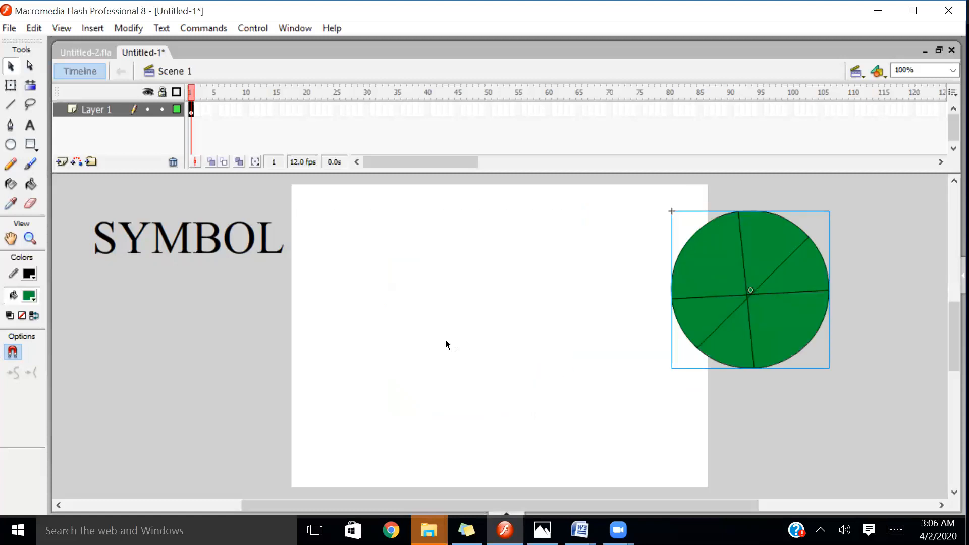
pyautogui.moveTo(750, 290); pyautogui.dragTo(773, 282)
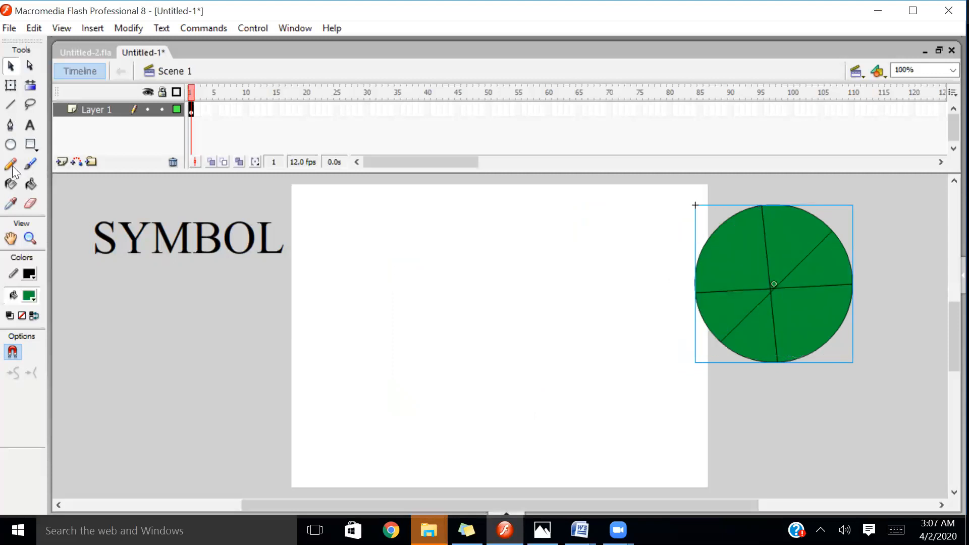
# Step: Draw a green-filled square mid-stage with a green circle overlapping its top-left corner
pyautogui.click(31, 144)
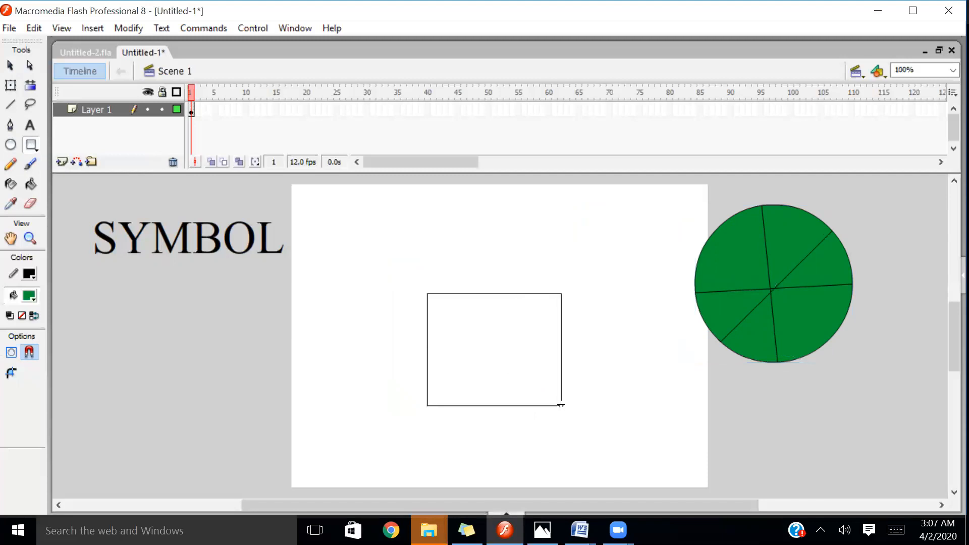
pyautogui.click(494, 351)
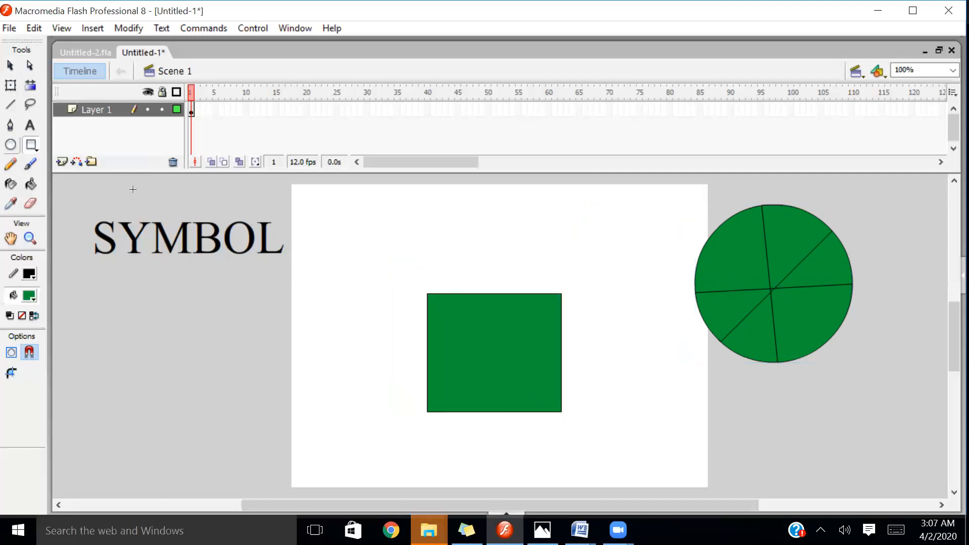
pyautogui.moveTo(411, 253); pyautogui.dragTo(491, 359)
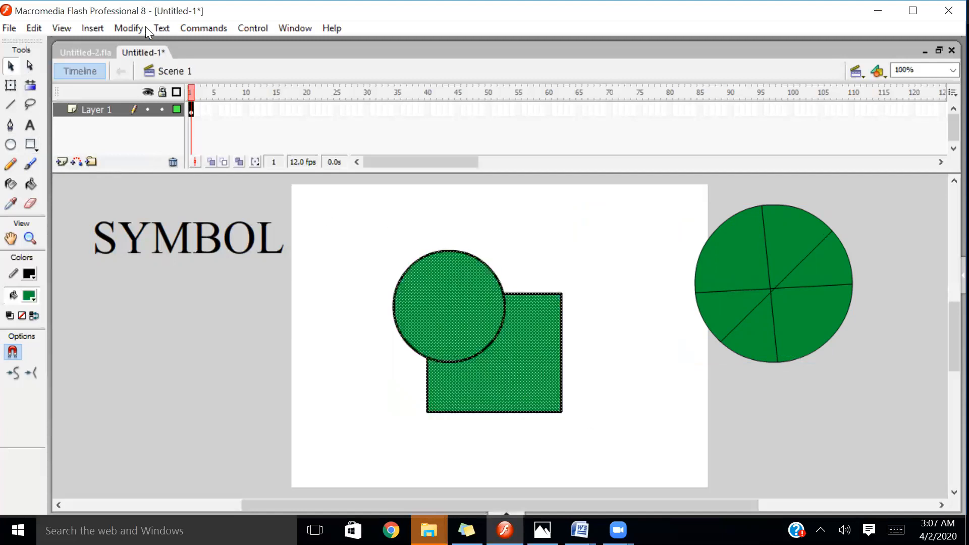
# Step: Convert the circle-and-square shape into graphic symbol Symbol 8
pyautogui.click(128, 28)
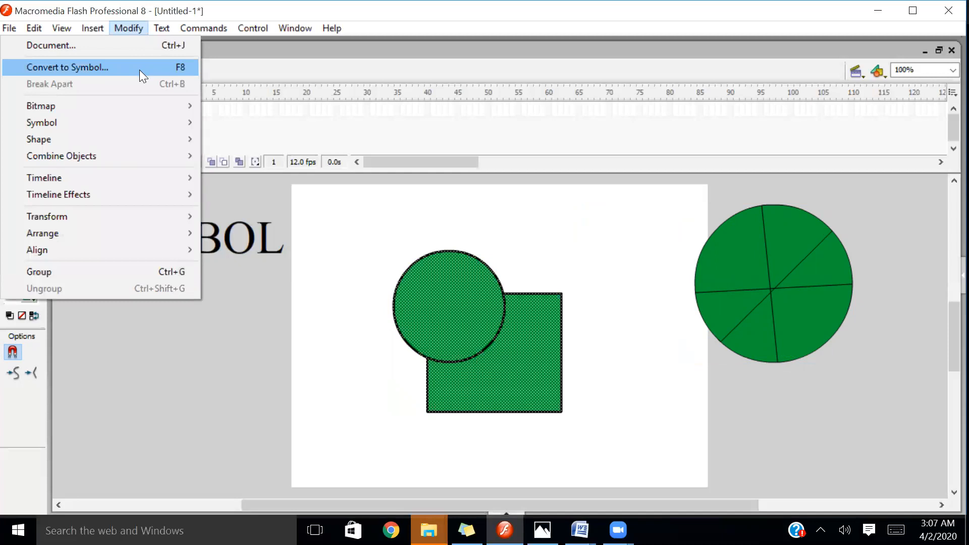
pyautogui.click(68, 66)
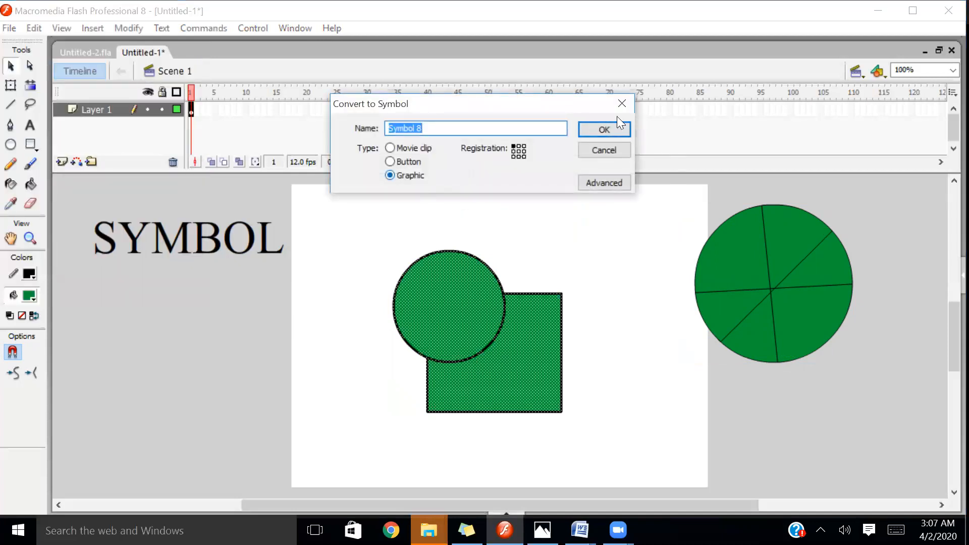
pyautogui.click(604, 129)
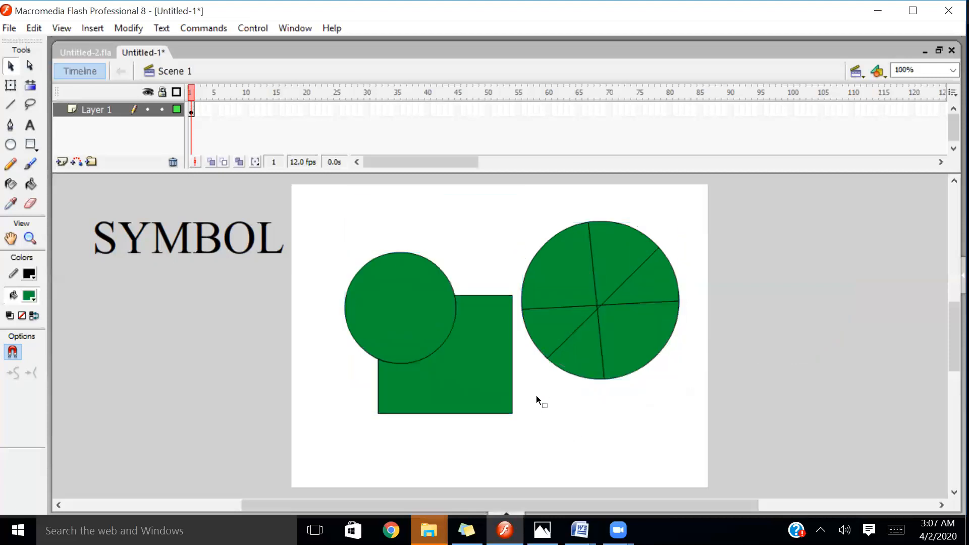
pyautogui.moveTo(580, 531)
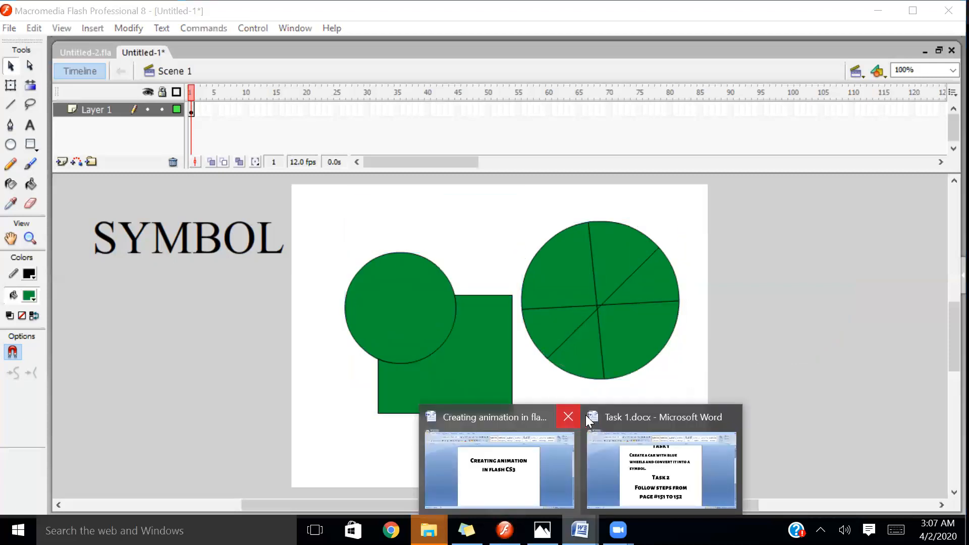